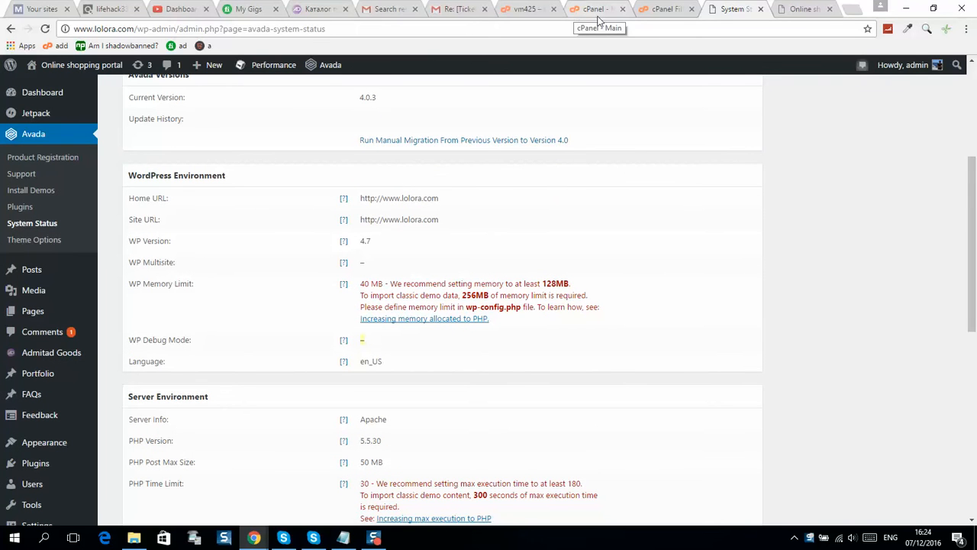
Step: Leave the Avada System Status page for the cPanel dashboard tab
click(595, 8)
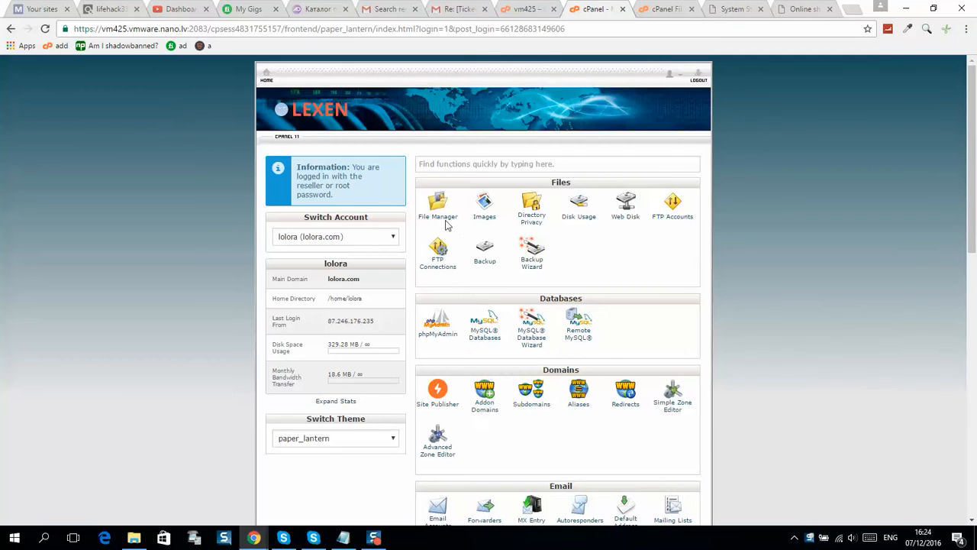
mouse_move(417, 164)
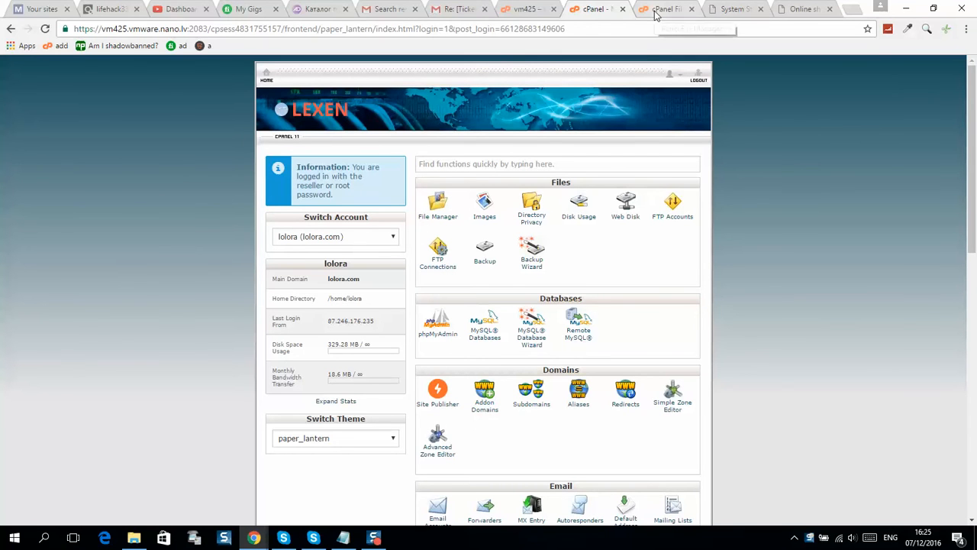
mouse_move(667, 9)
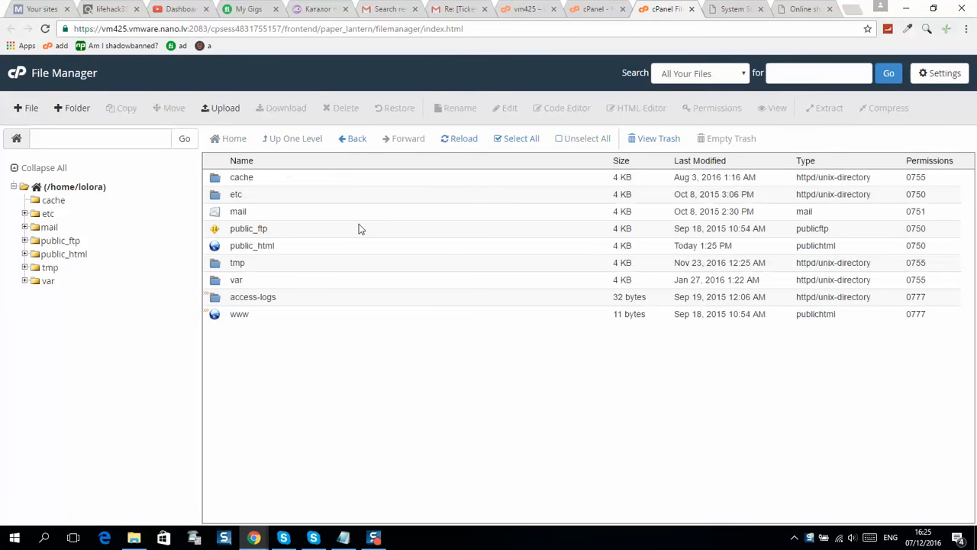
Step: Open the public_html folder and select wp-config.php
click(252, 245)
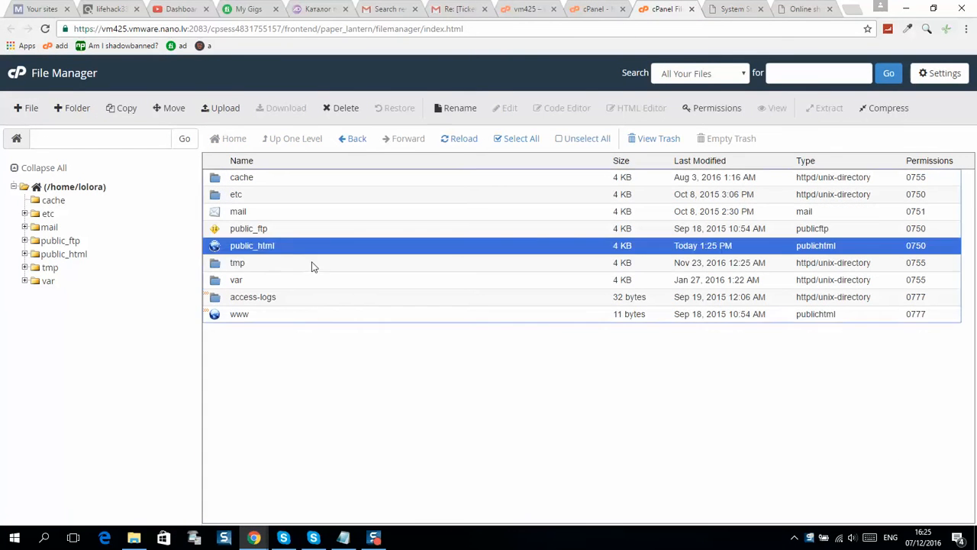
double_click(252, 245)
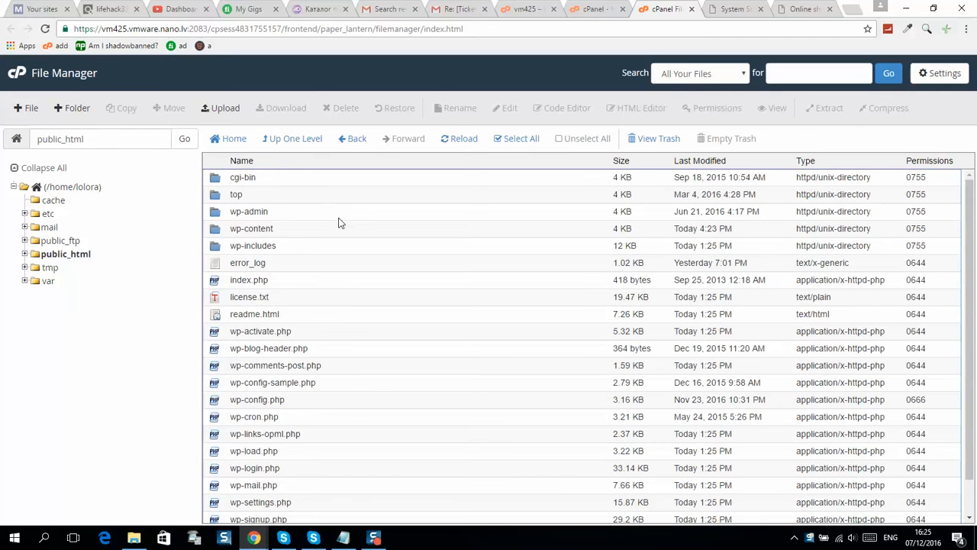
scroll(down, 3)
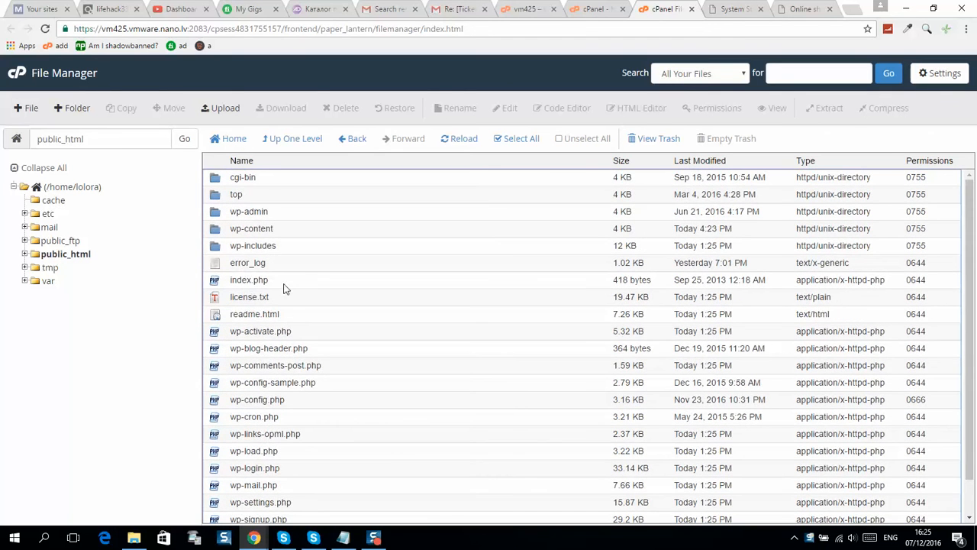
click(257, 399)
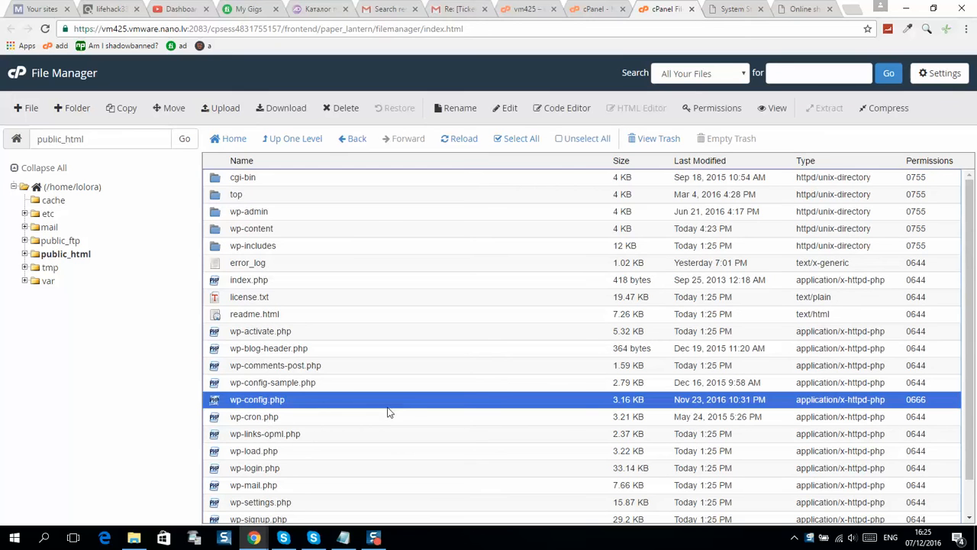
scroll(down, 3)
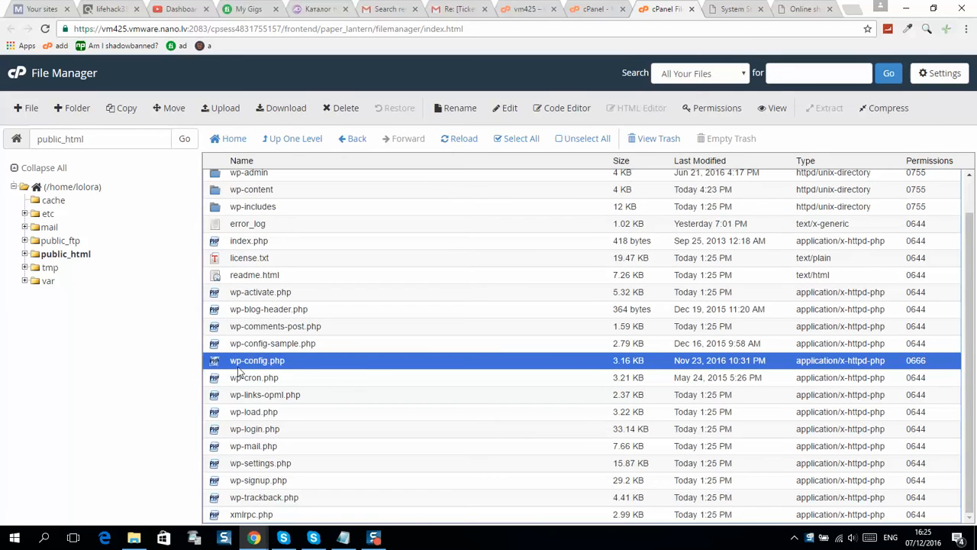
Step: Open wp-config.php in the File Manager text editor through the Edit action
right_click(258, 359)
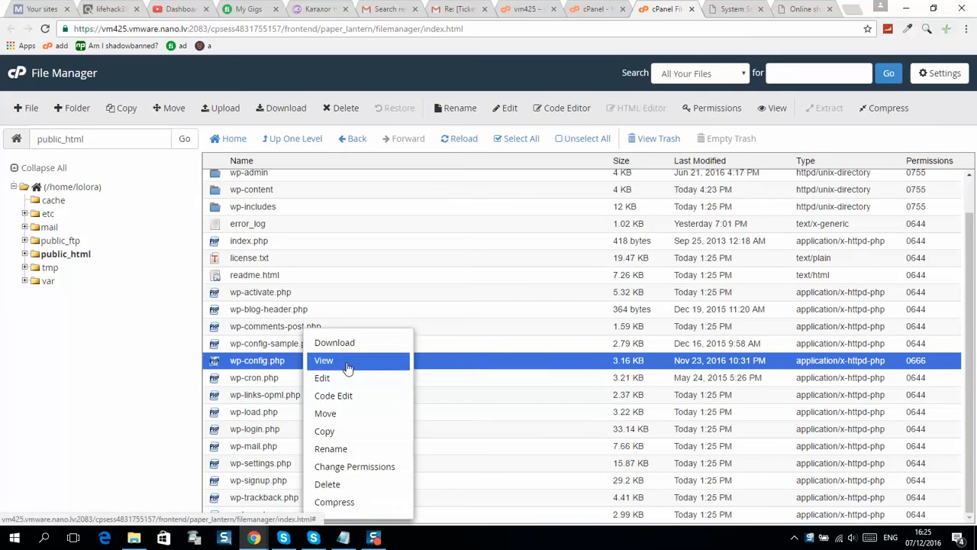
click(322, 378)
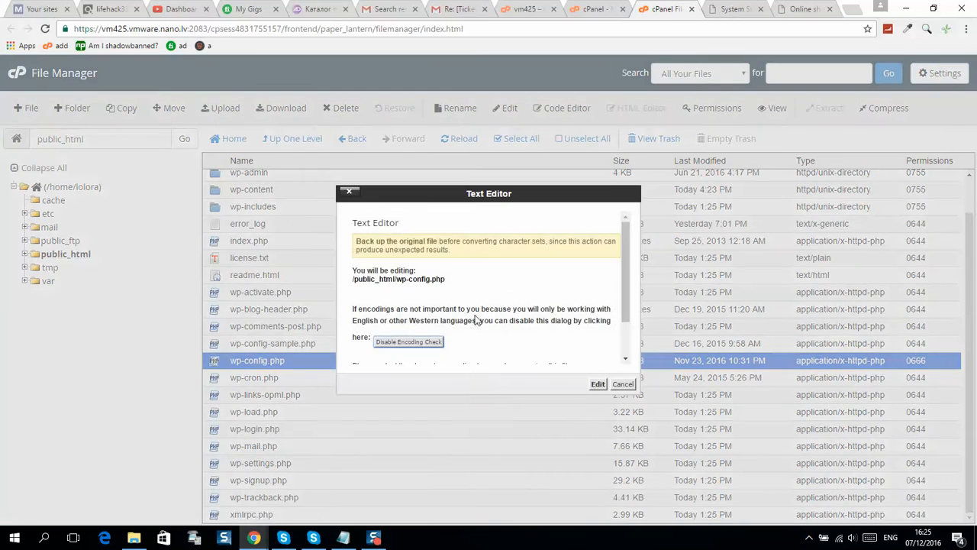
click(598, 384)
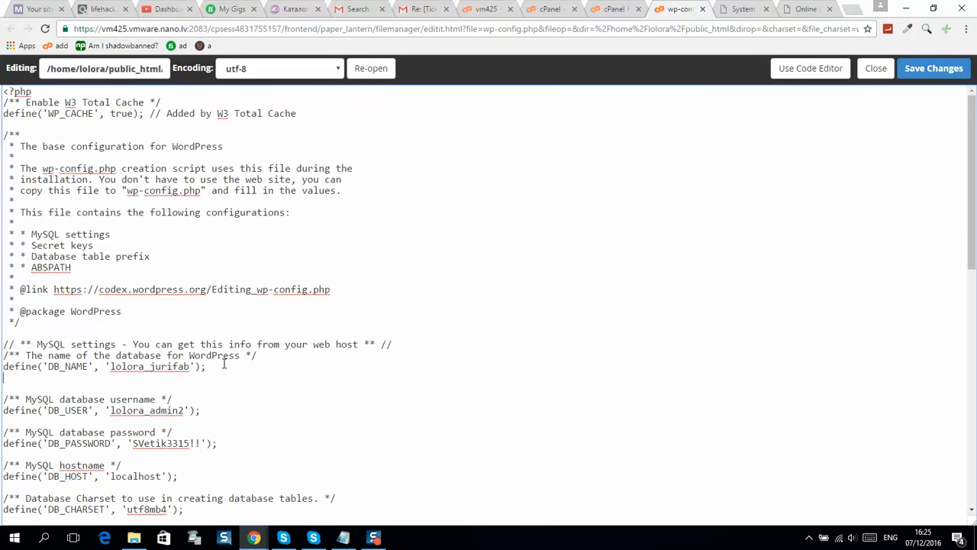
Step: Add define('WP_MEMORY_LIMIT','128M'), save wp-config.php, and return to System Status
text(define( 'WP_MEMORY_LIMIT', '64M' );)
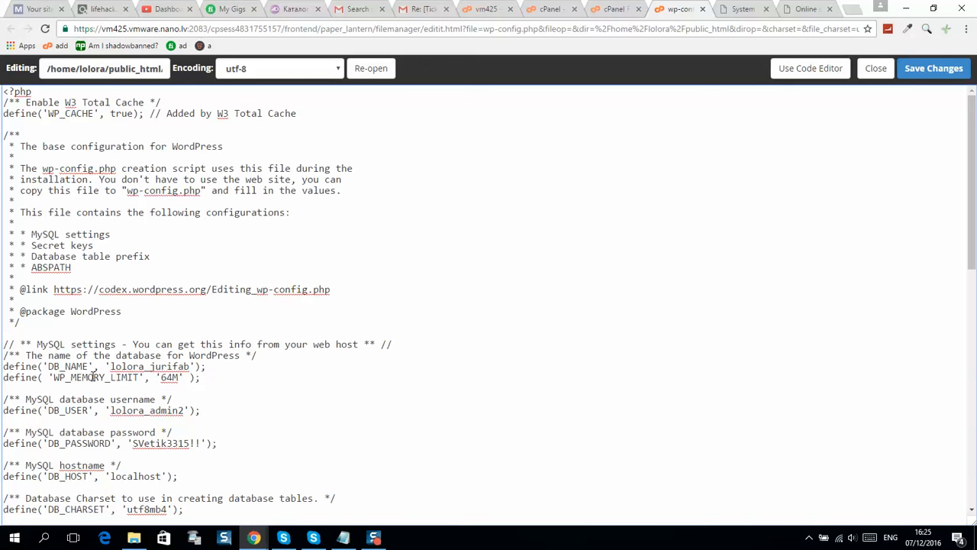
double_click(168, 377)
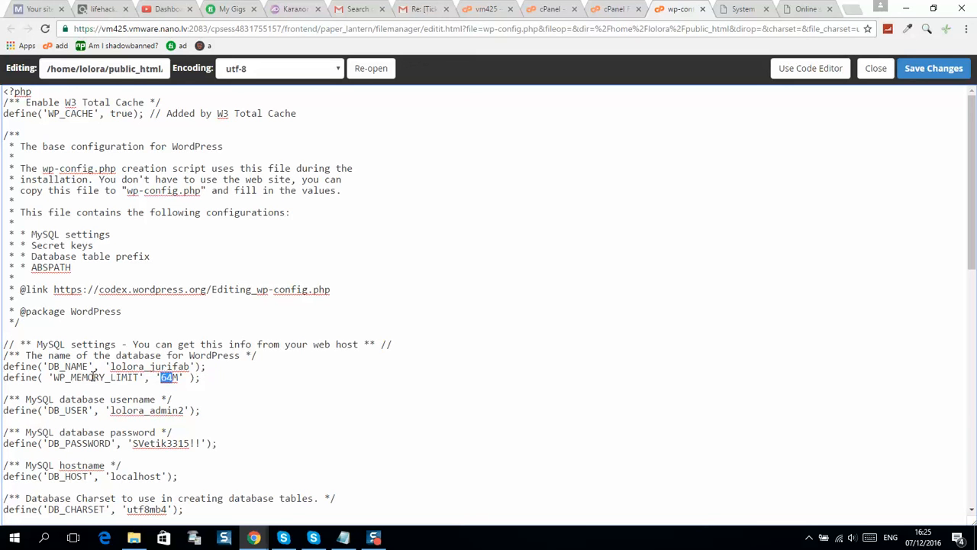
text(128)
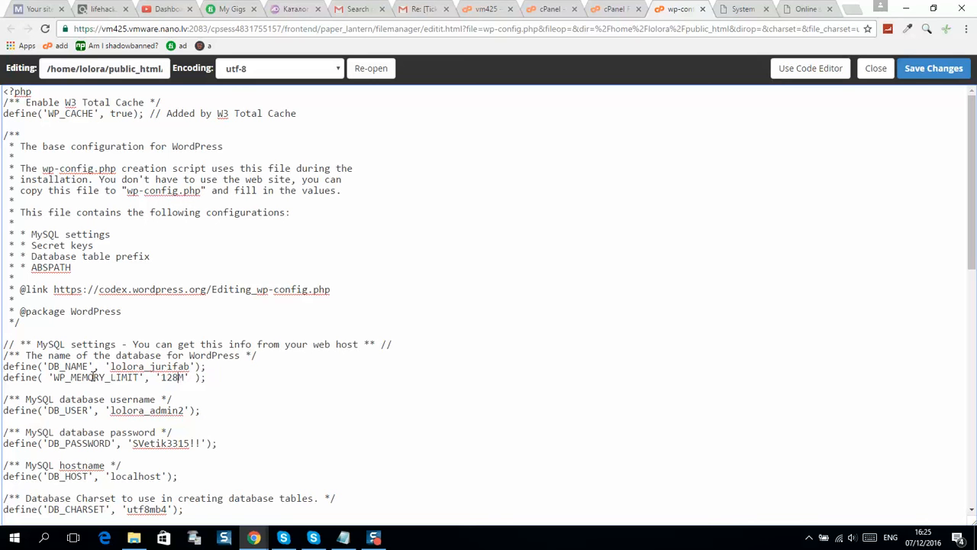
double_click(171, 378)
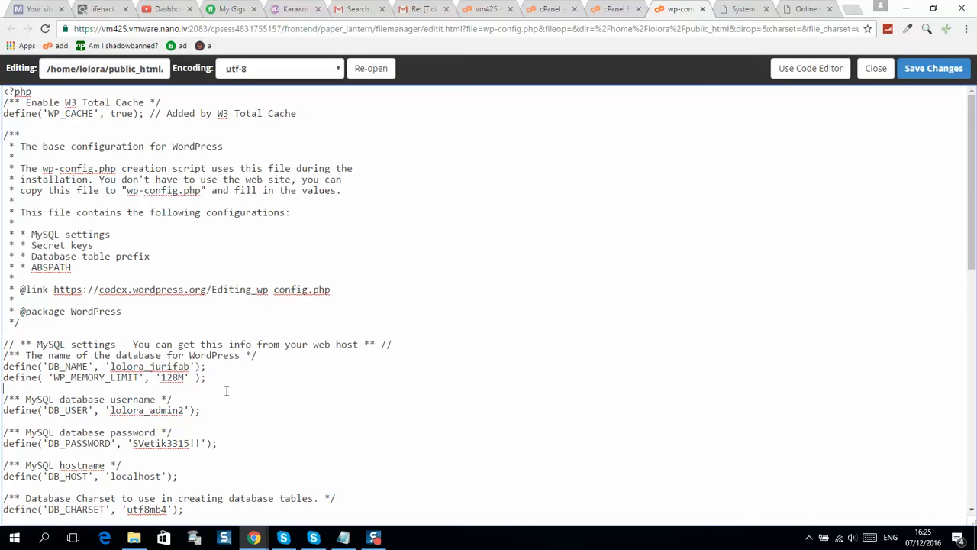
mouse_move(284, 362)
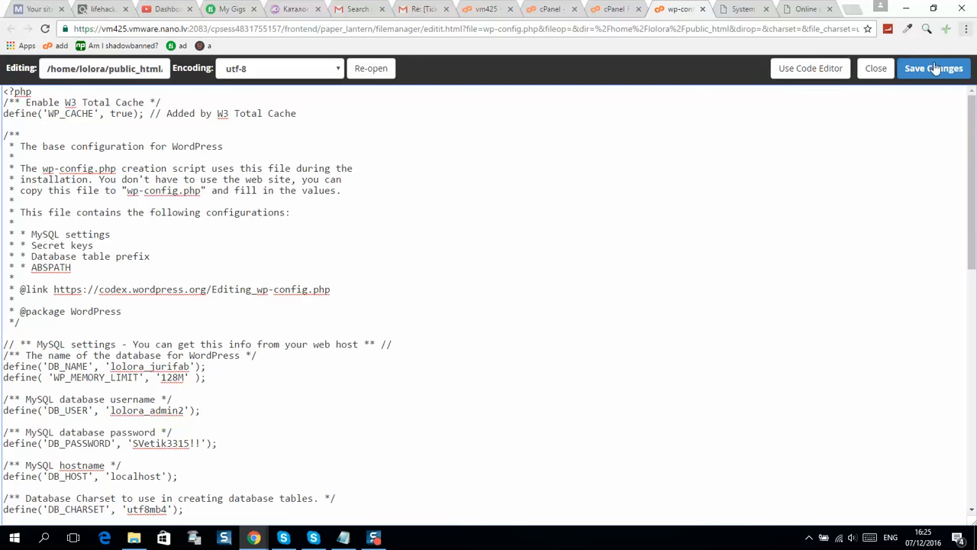
click(933, 68)
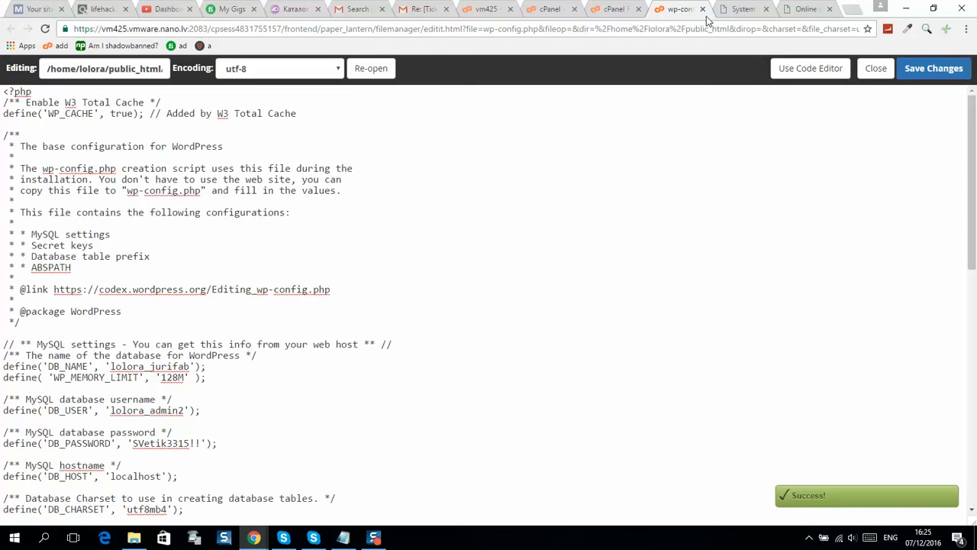
click(678, 8)
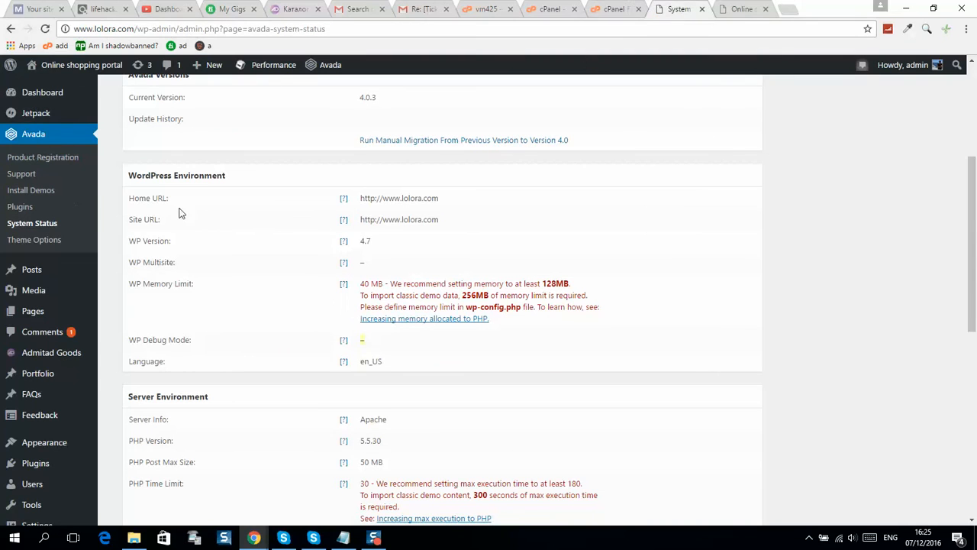